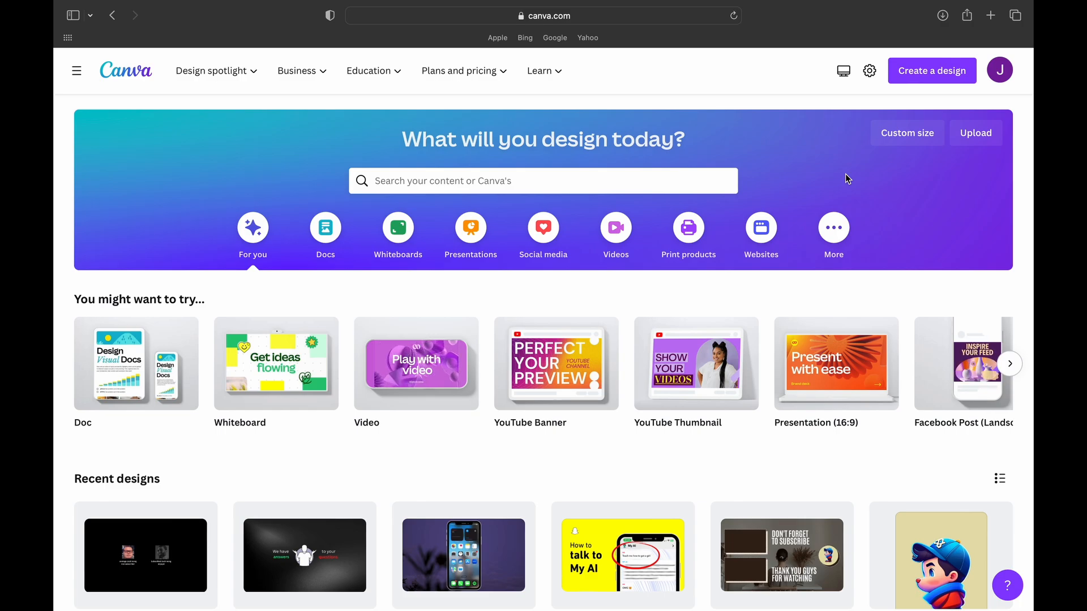
# Start a new 612 × 408 px design from the uploaded winter photo of the person between columns
pyautogui.scroll(-3)
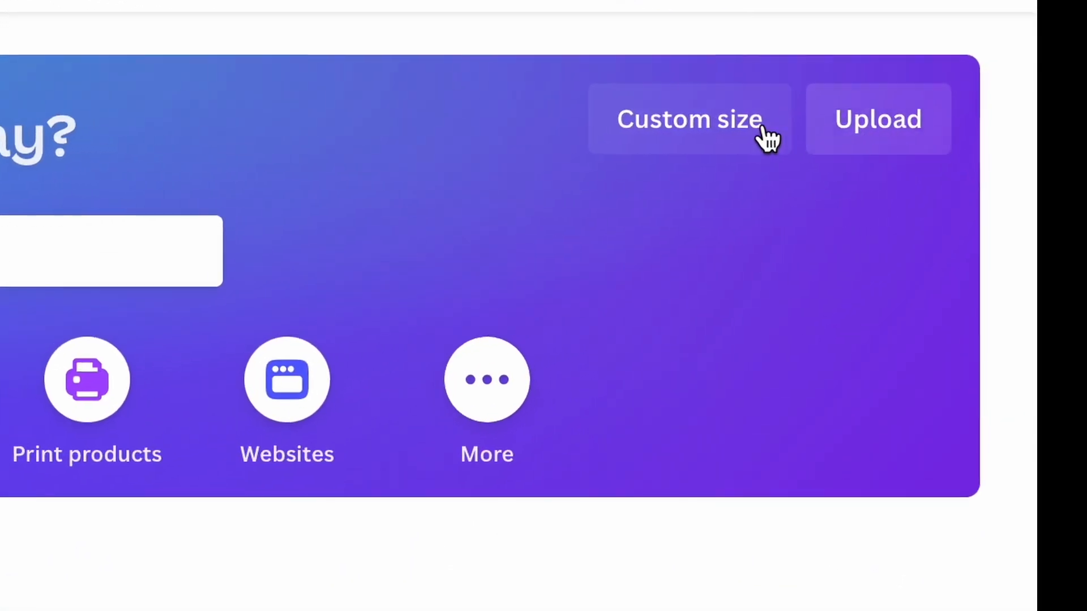
pyautogui.click(877, 119)
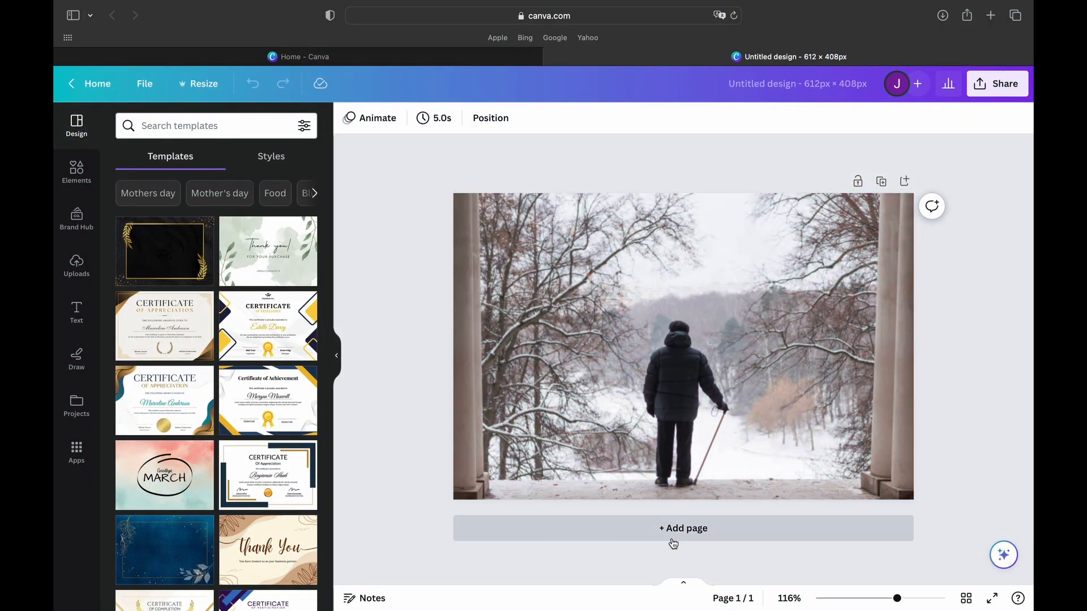
pyautogui.moveTo(601, 175)
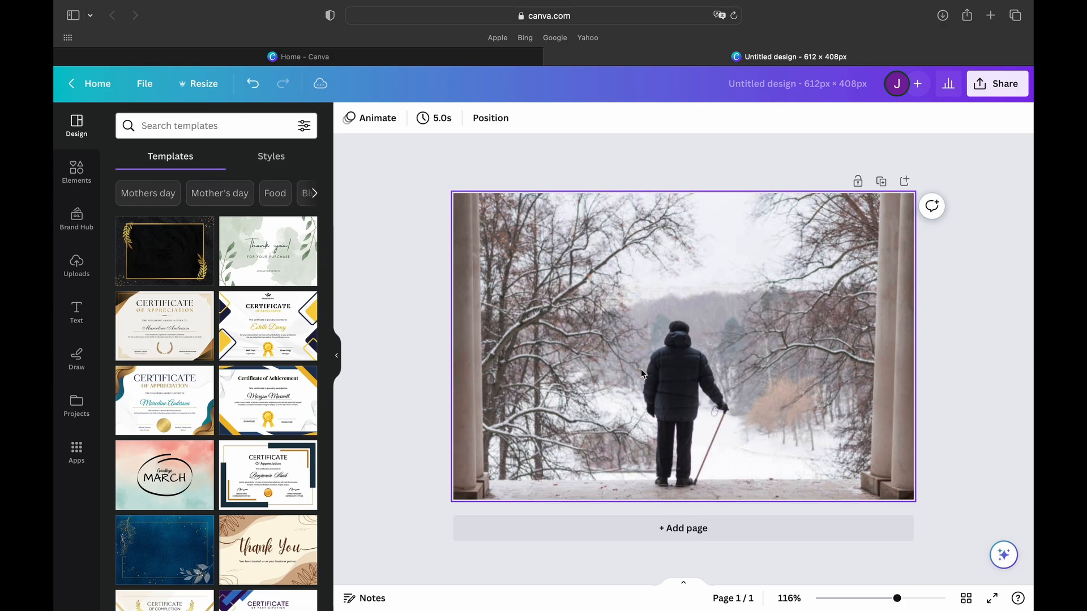
pyautogui.moveTo(681, 329)
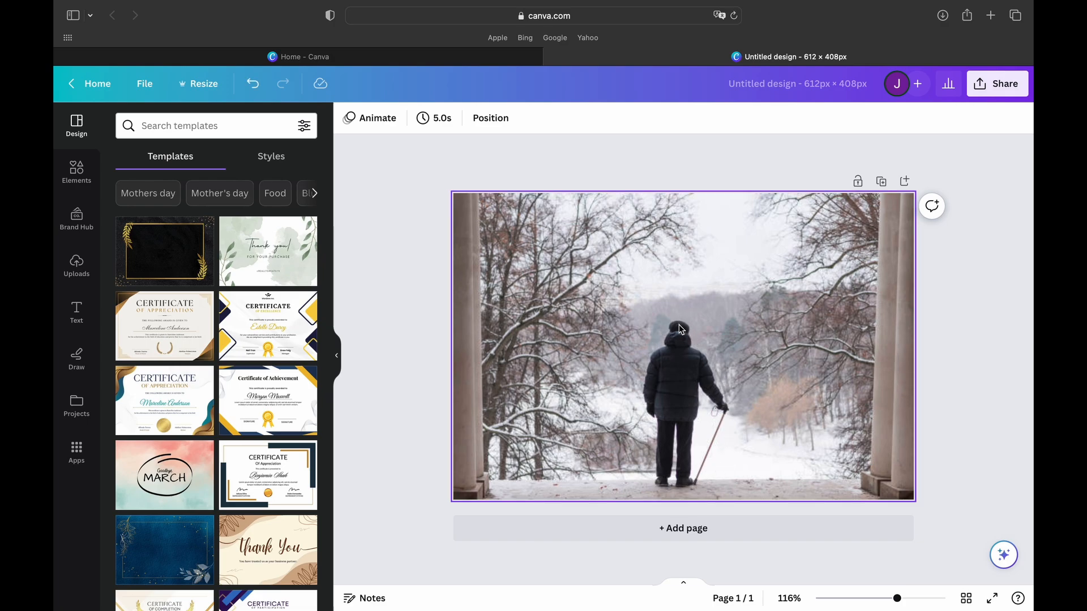
pyautogui.moveTo(690, 333)
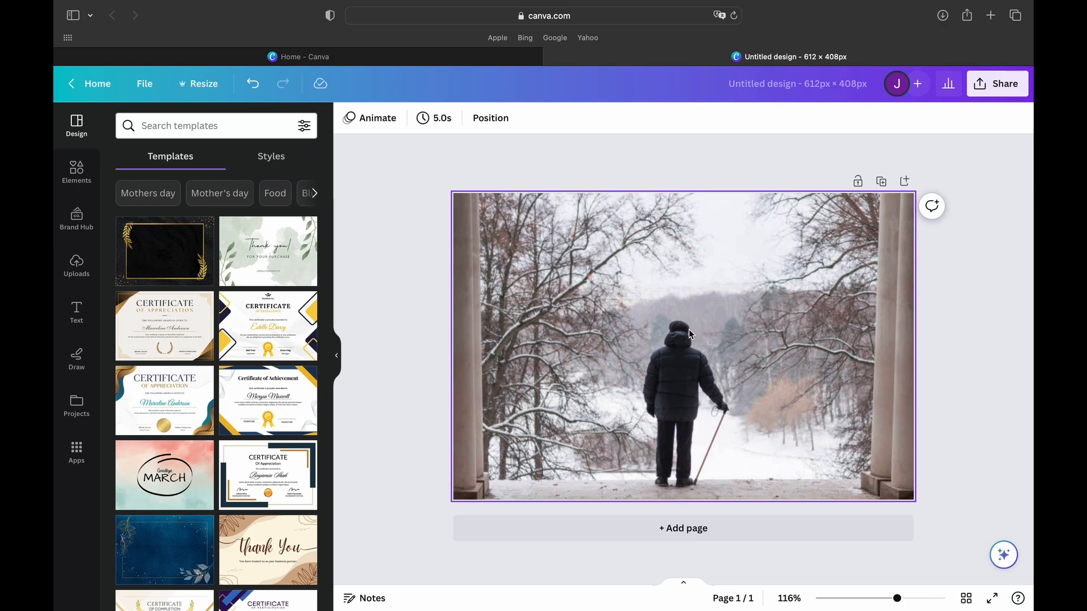
pyautogui.moveTo(726, 352)
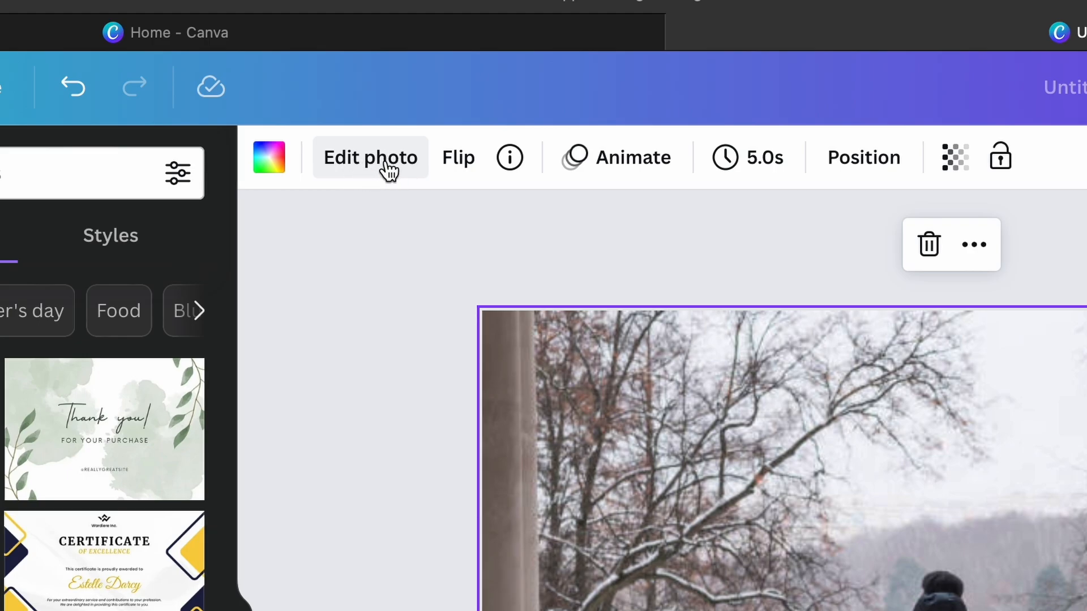
# Open Edit photo to show the Effects panel with filters and Magic Edit for the image
pyautogui.click(370, 158)
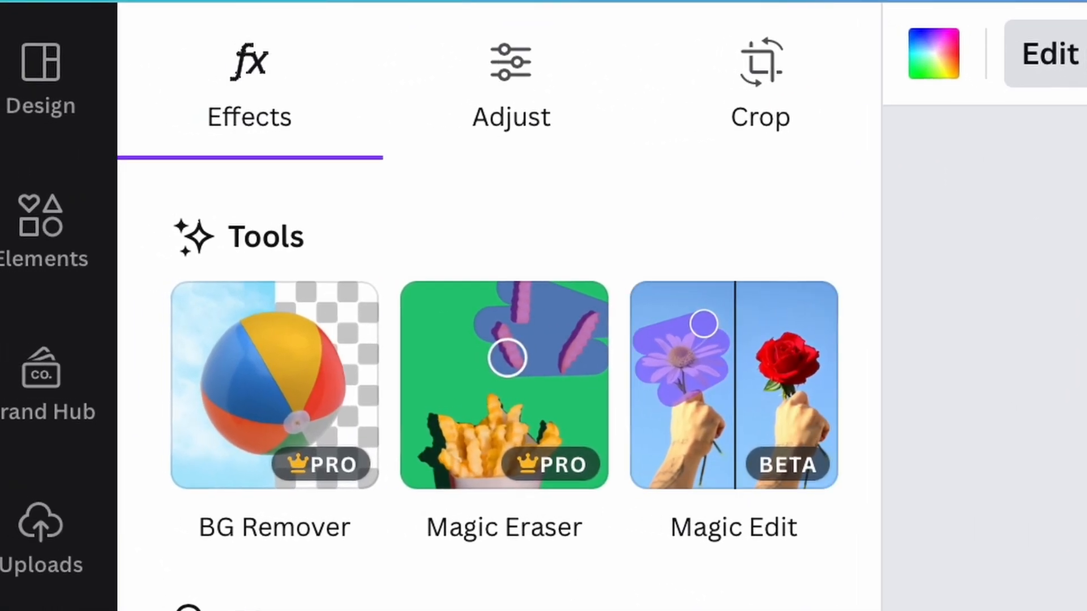
pyautogui.moveTo(187, 232)
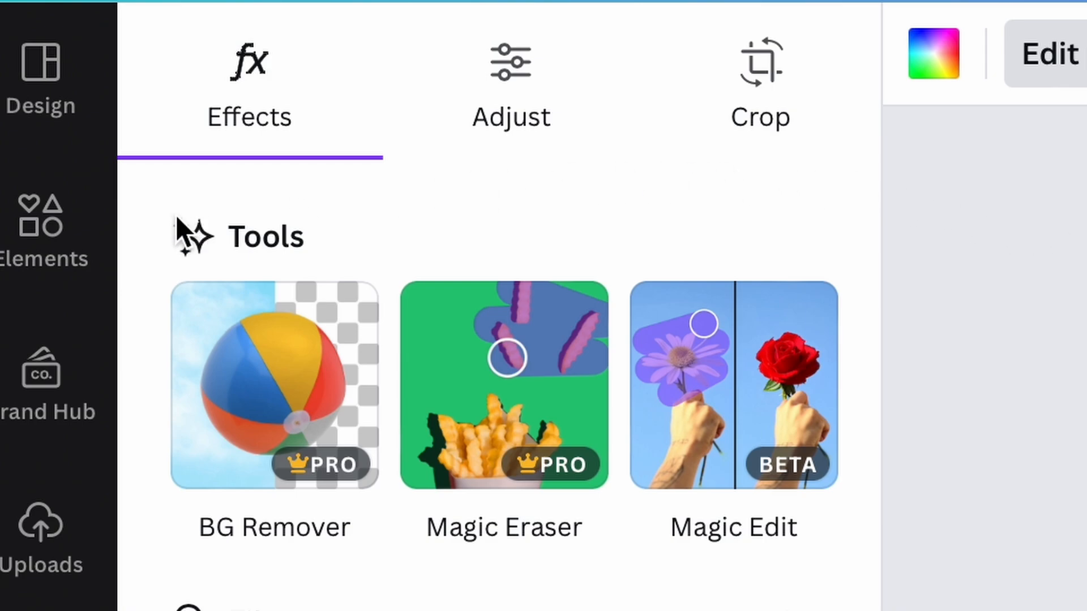
pyautogui.scroll(-3)
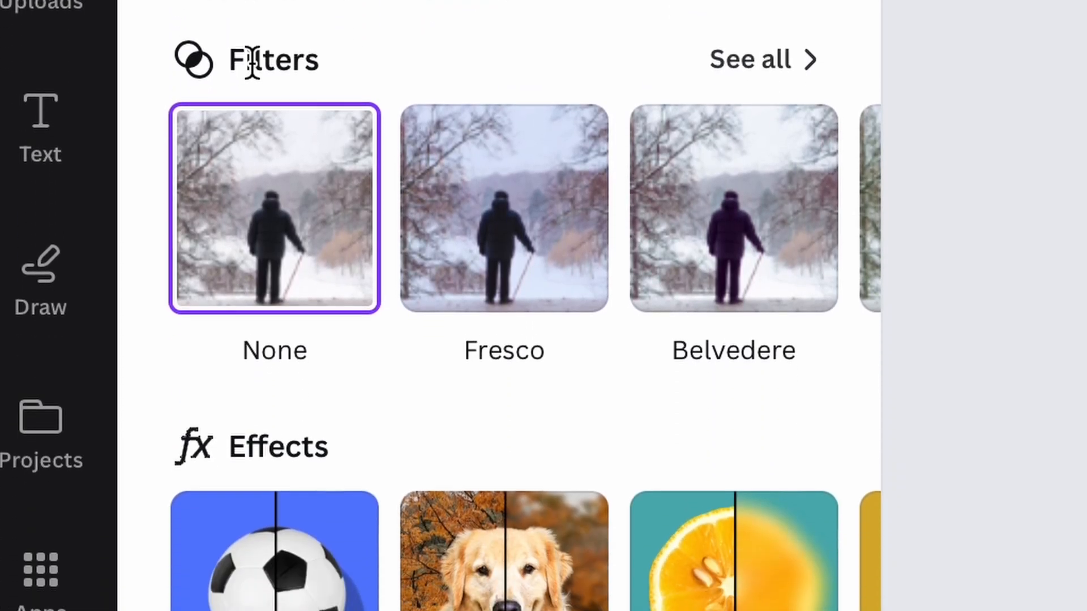
pyautogui.scroll(-3)
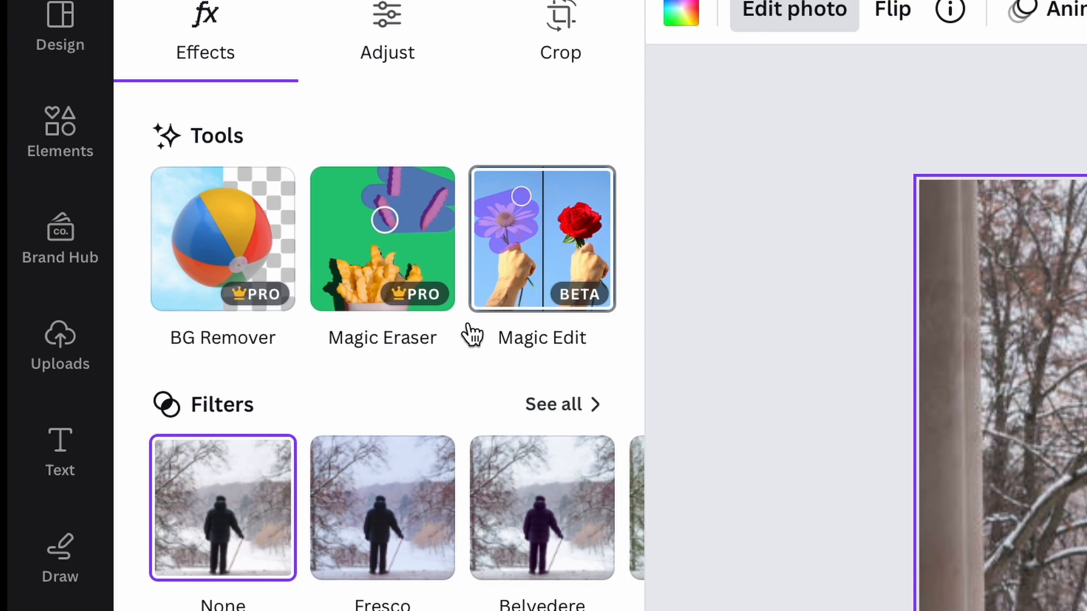
pyautogui.moveTo(473, 340)
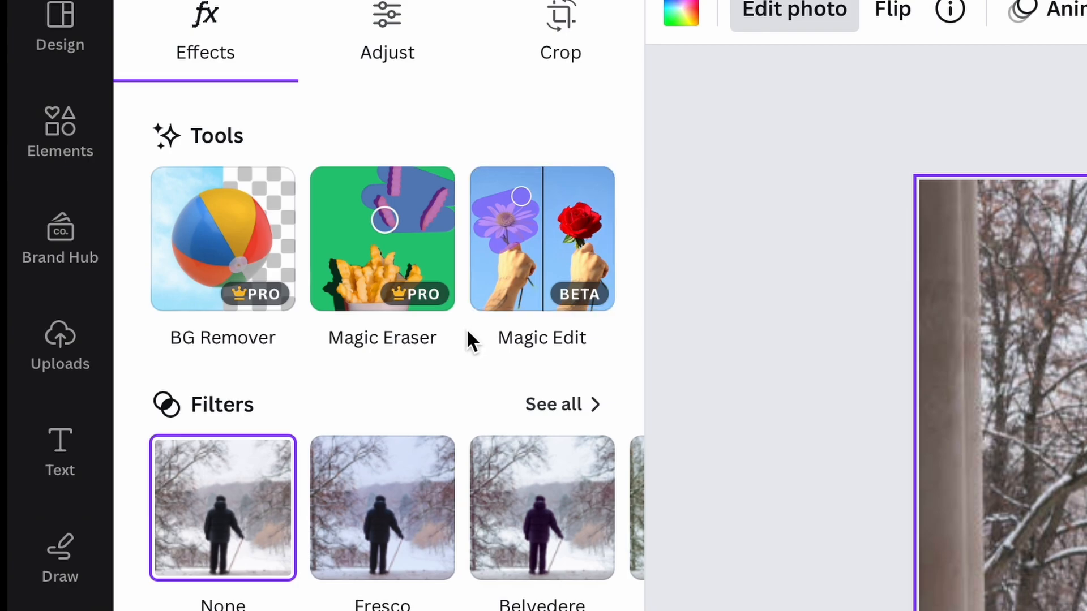
pyautogui.moveTo(469, 333)
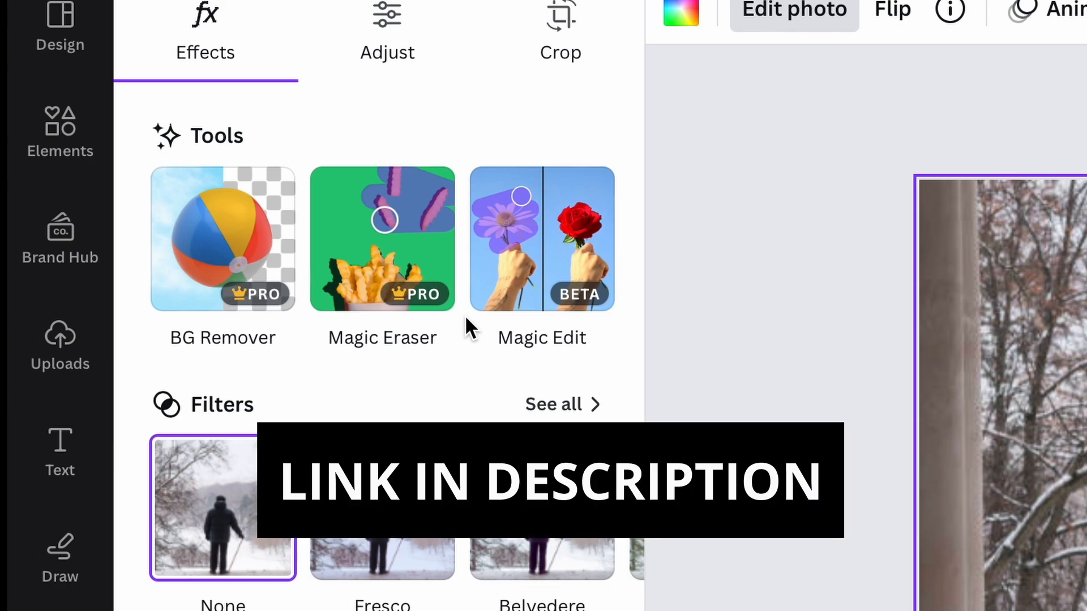
# Launch Magic Eraser and raise the brush size from 20 to about 22
pyautogui.click(382, 239)
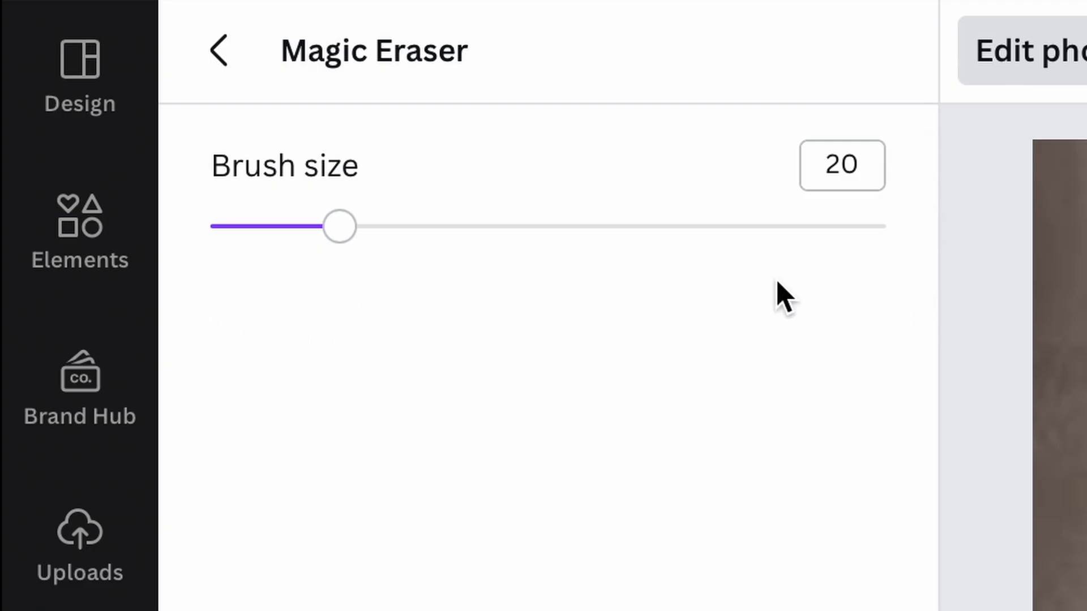
pyautogui.moveTo(340, 225); pyautogui.dragTo(347, 225)
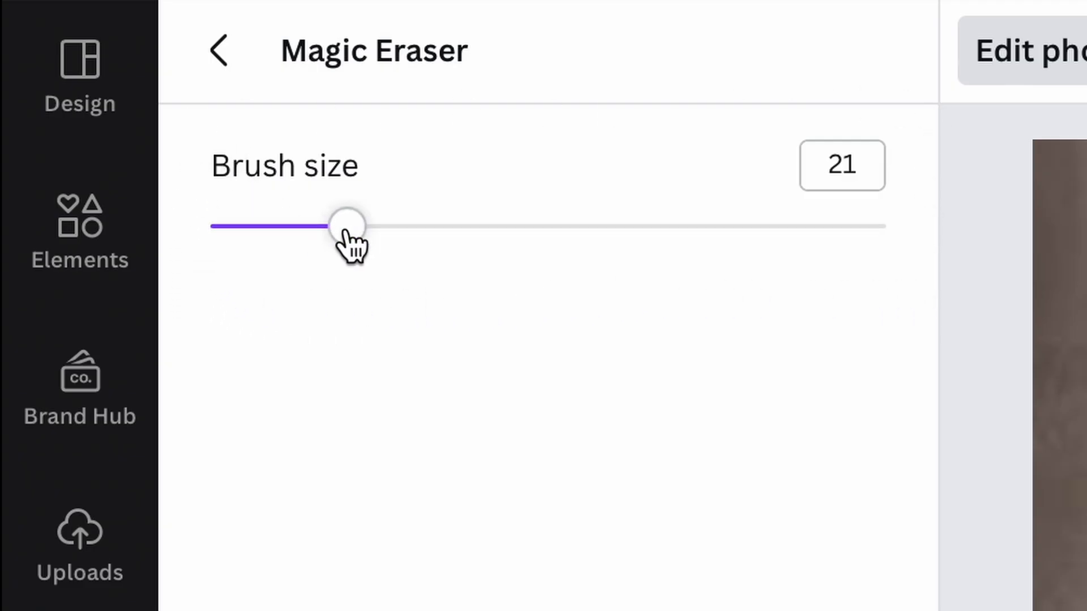
pyautogui.moveTo(346, 226); pyautogui.dragTo(414, 225)
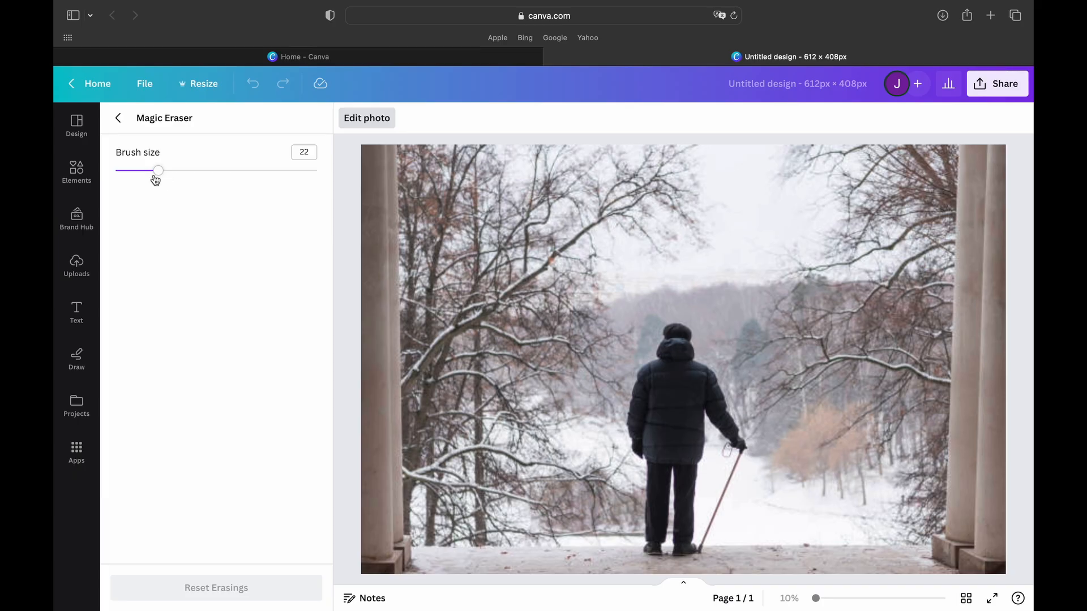
pyautogui.moveTo(158, 170); pyautogui.dragTo(157, 170)
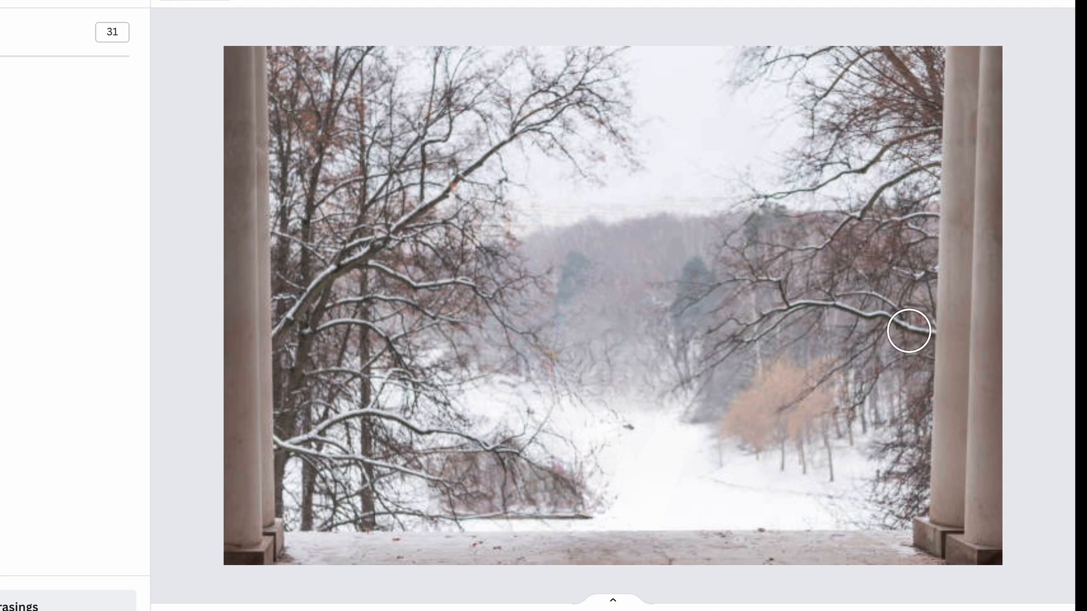
pyautogui.moveTo(628, 477)
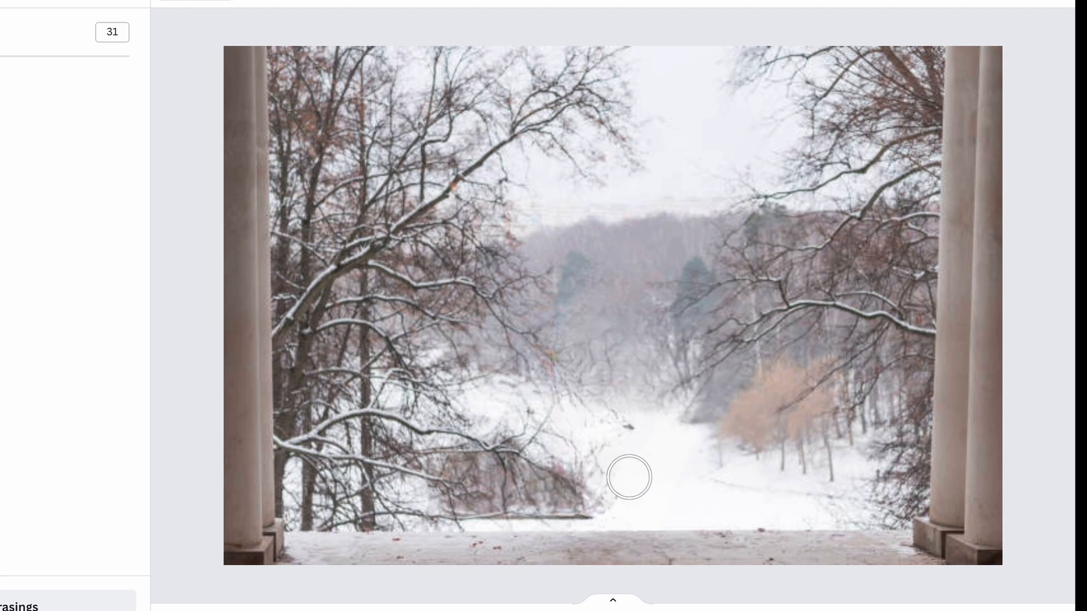
pyautogui.moveTo(747, 506)
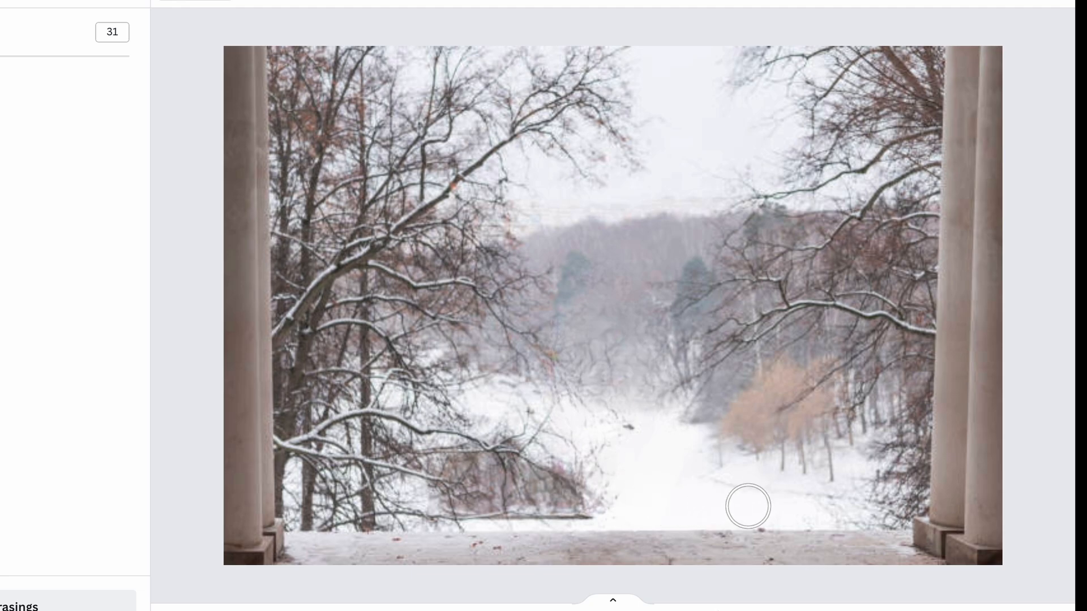
pyautogui.moveTo(699, 483)
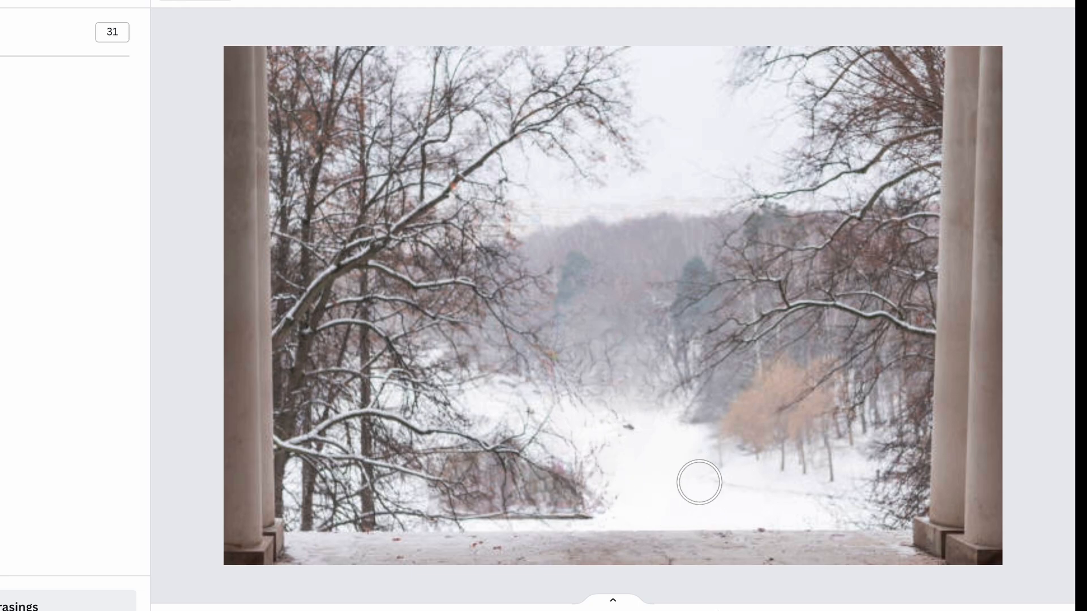